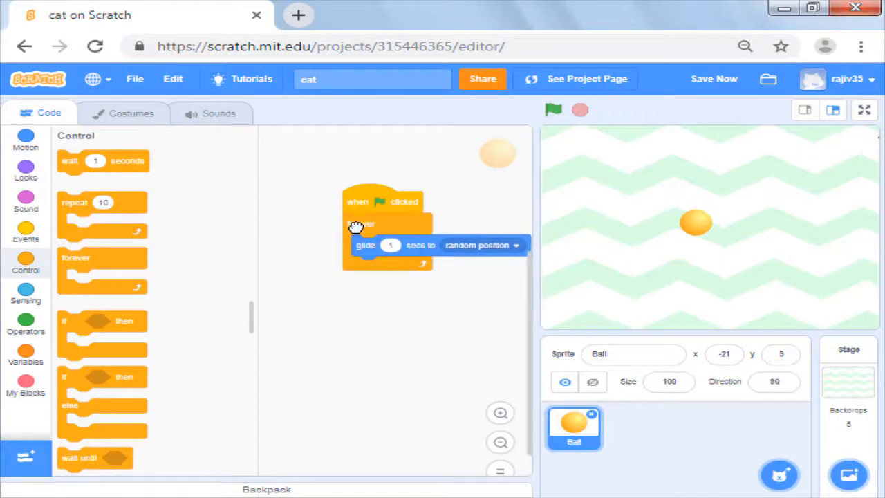
- Add the Ball sprite from the sprite library to the project
left_click(780, 476)
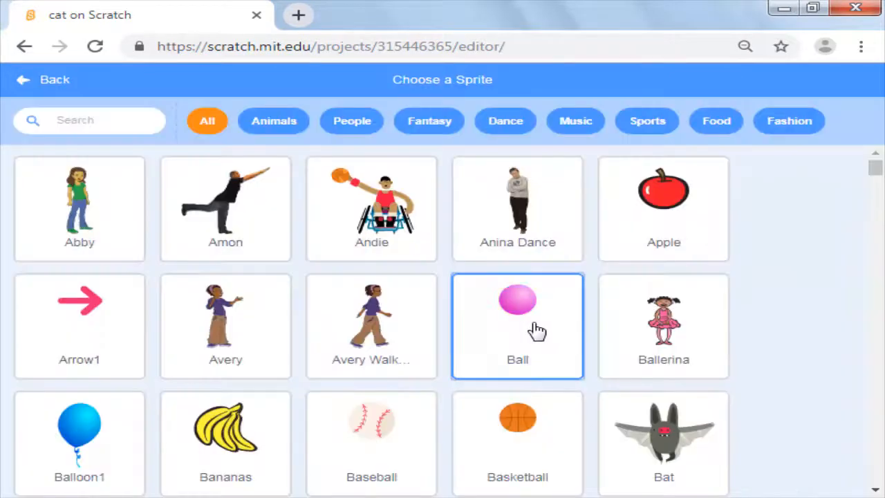
left_click(517, 326)
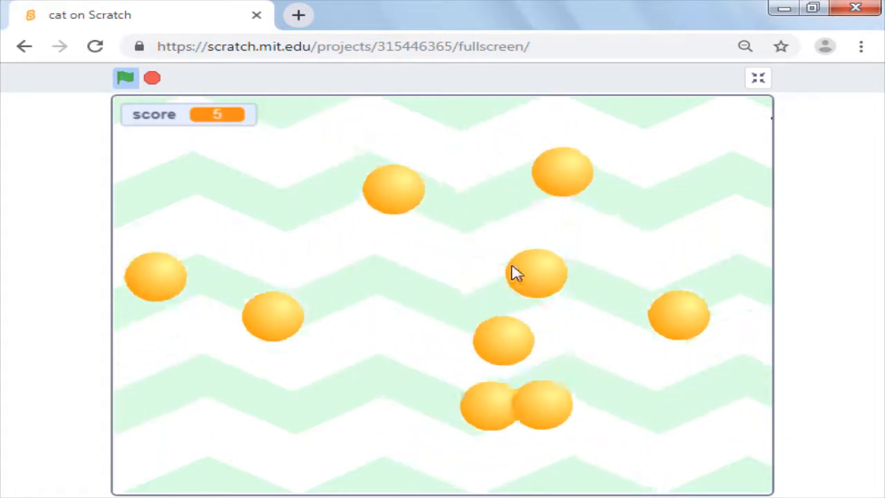
- Place a 'create clone of myself' block inside the forever loop before the glide, and test it
left_click(537, 273)
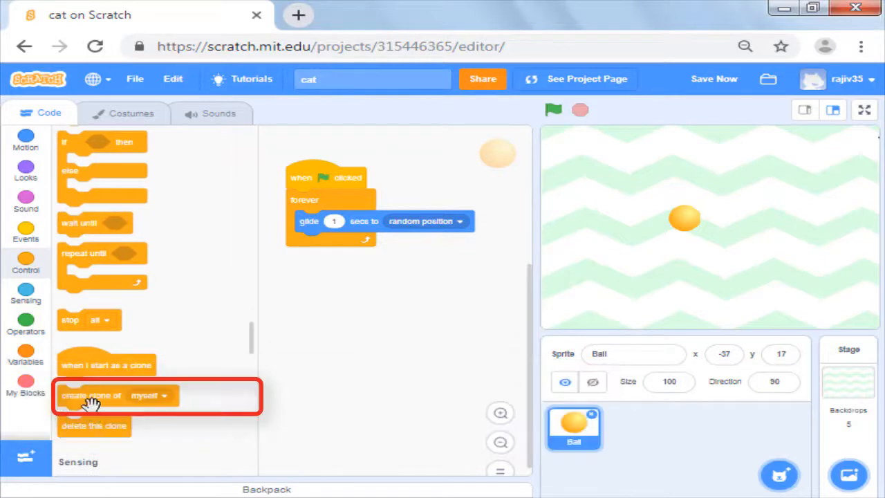
mouse_move(100, 418)
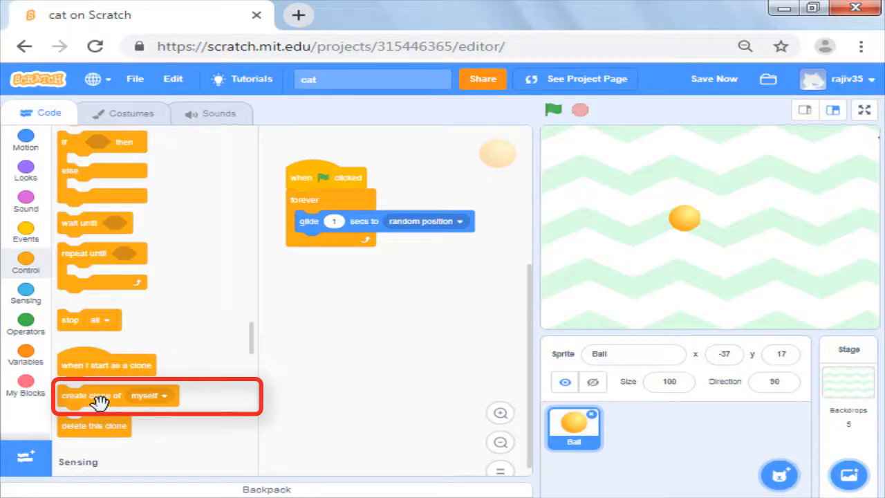
left_click_drag(100, 395, 221, 327)
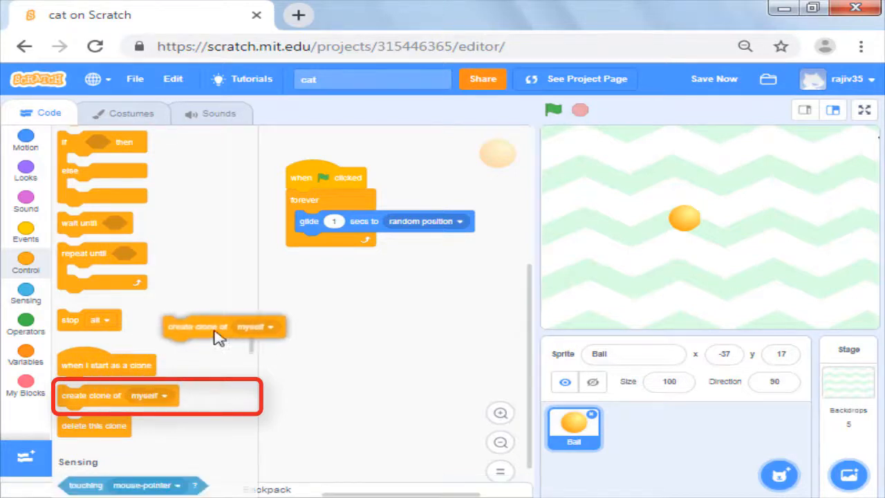
left_click_drag(221, 327, 330, 221)
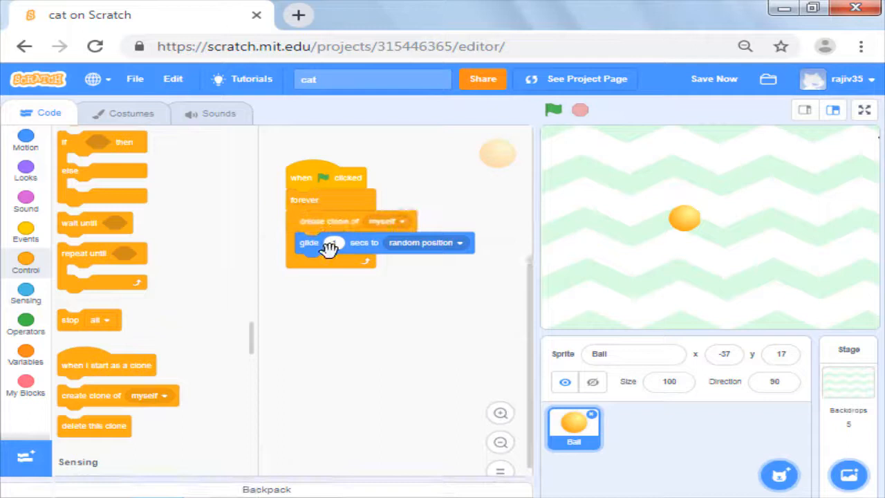
left_click(553, 111)
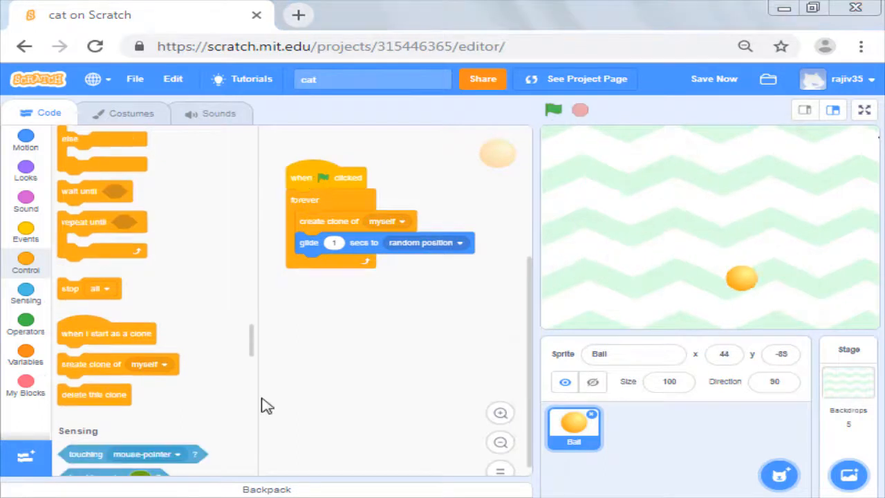
mouse_move(235, 398)
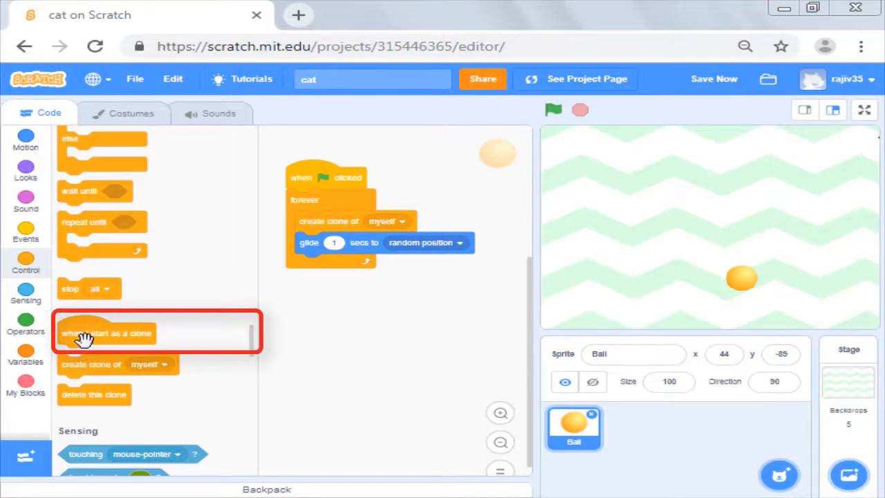
- Build a 'when I start as a clone' script that forever glides to a random position, and run the game
left_click_drag(108, 332, 435, 317)
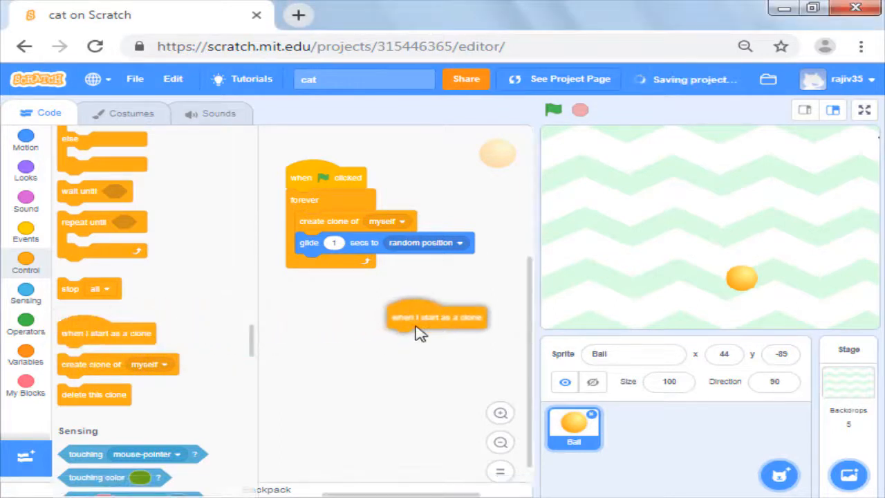
left_click_drag(435, 317, 398, 312)
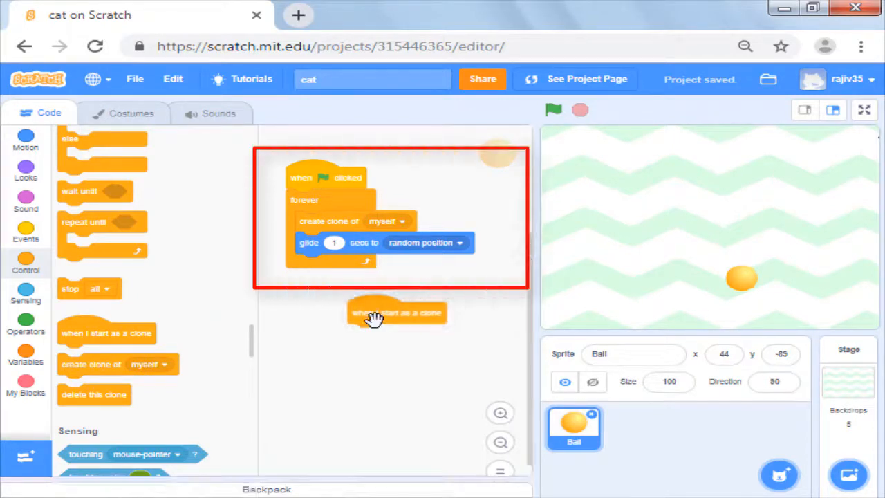
left_click(25, 138)
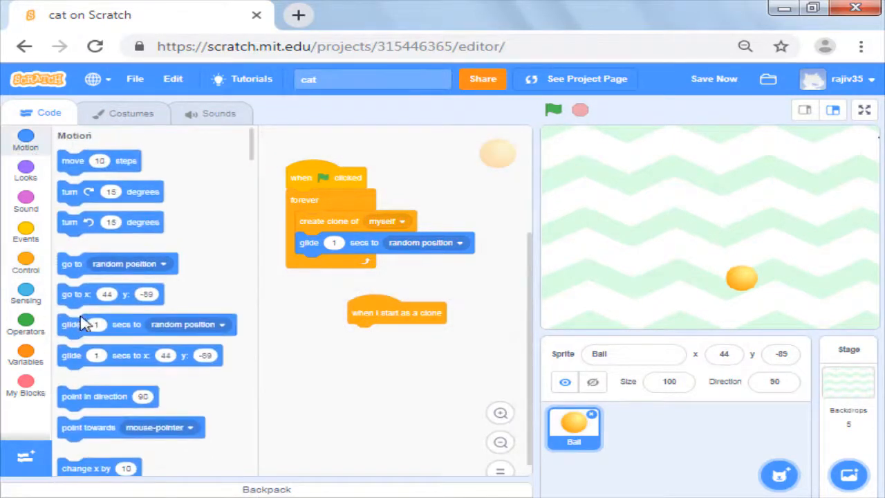
left_click(25, 263)
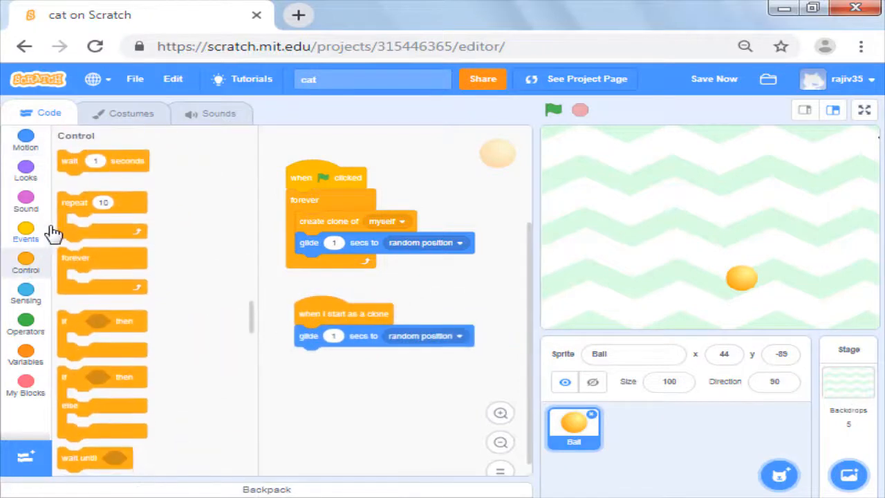
left_click(554, 111)
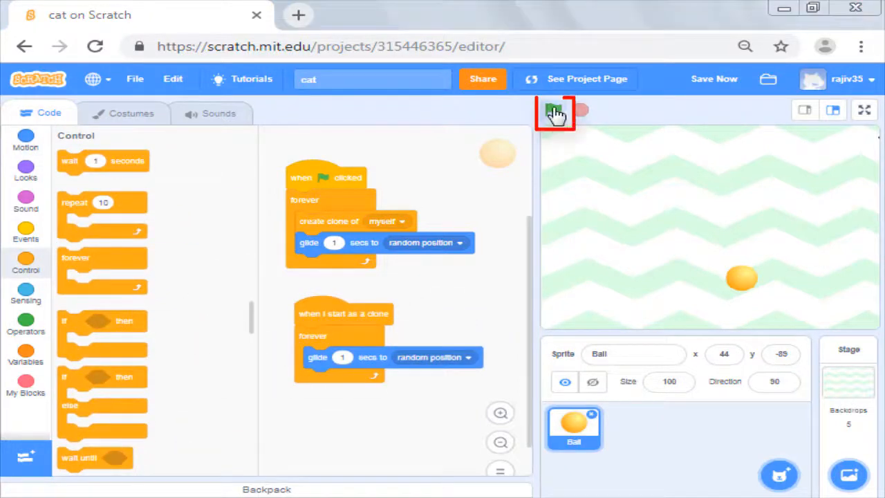
left_click(553, 111)
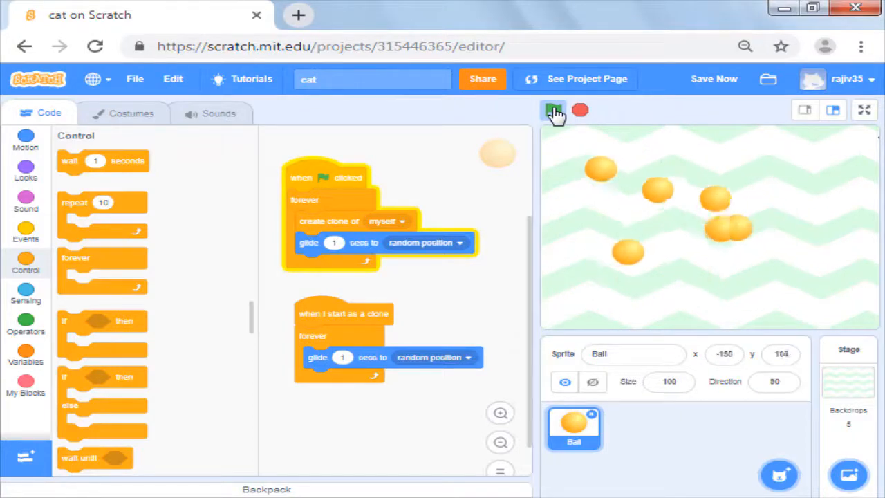
- Stop the game and add a 'wait 1 seconds' block after the clone's 2-second glide
left_click(554, 111)
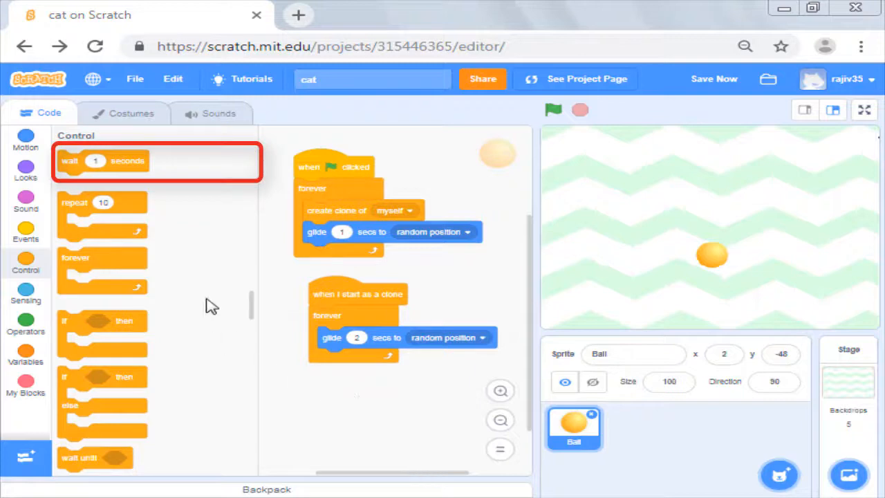
left_click_drag(97, 160, 284, 242)
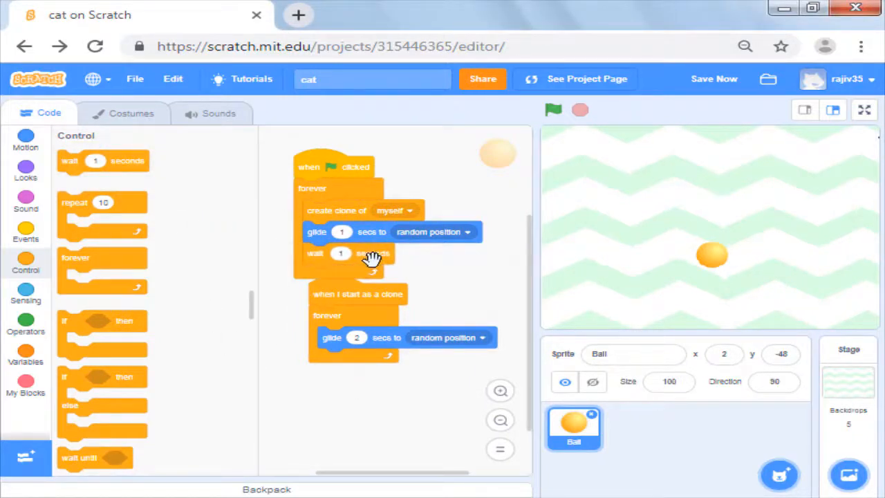
left_click(340, 232)
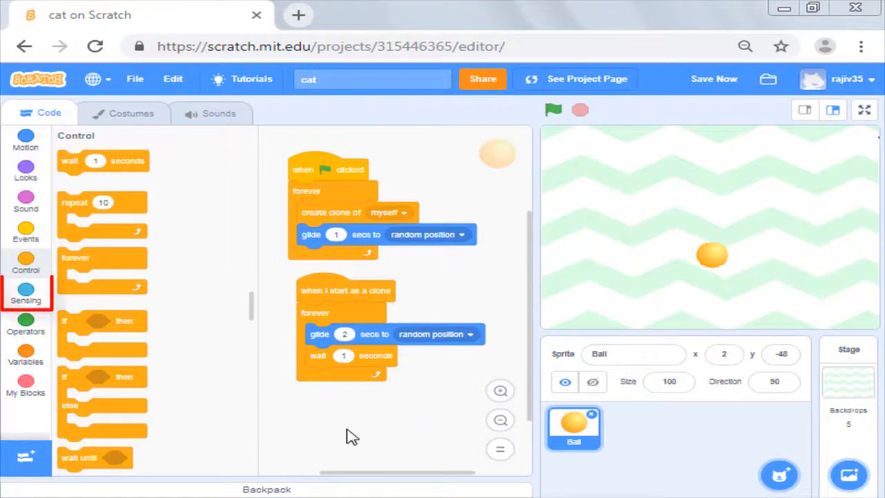
- Use the Sensing 'touching mouse-pointer?' block as the condition of the clone's if block
left_click(24, 290)
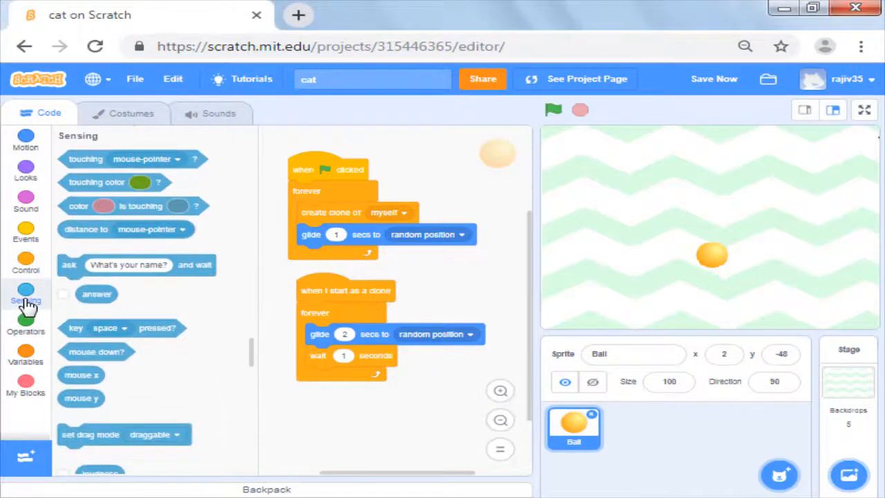
mouse_move(97, 172)
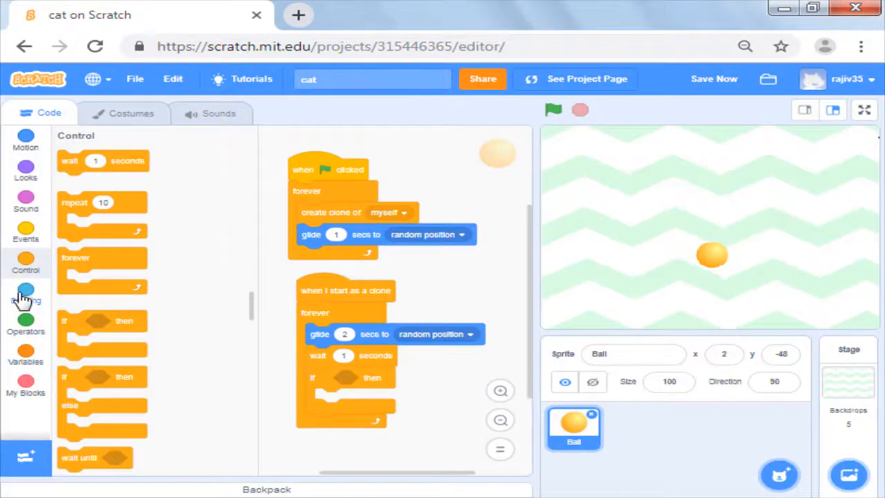
left_click(25, 290)
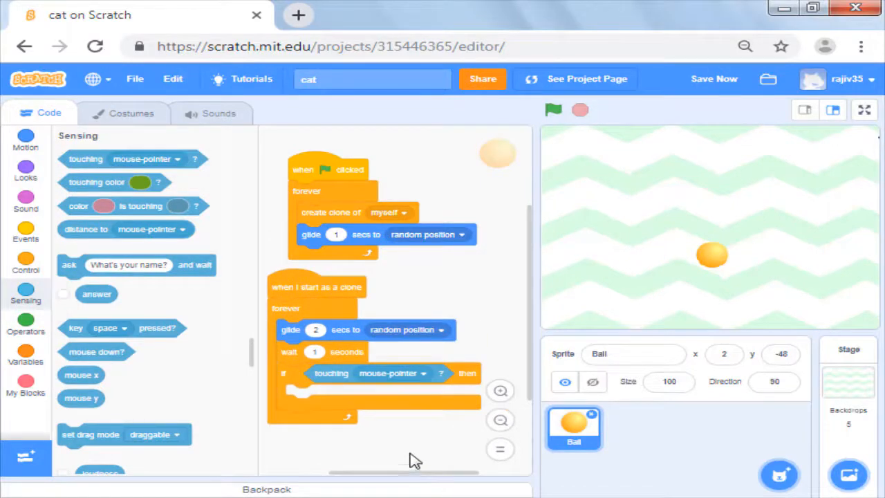
left_click(25, 354)
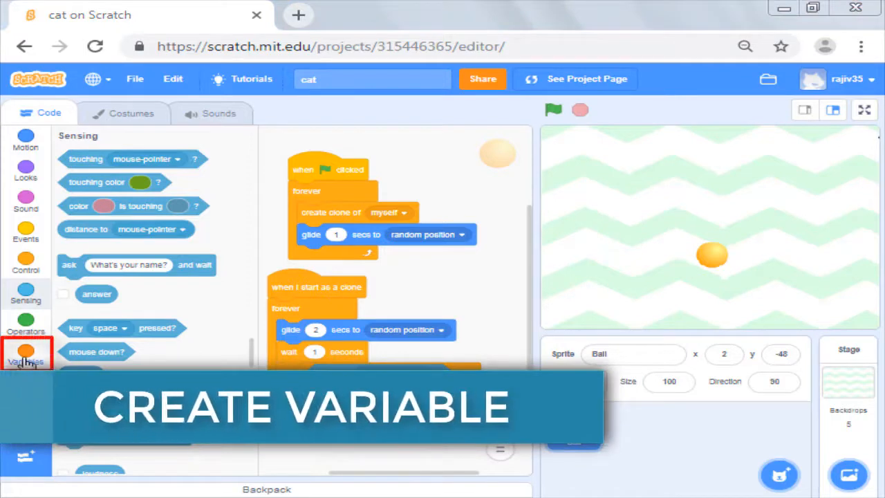
- Make a new variable named score, set for all sprites
left_click(25, 354)
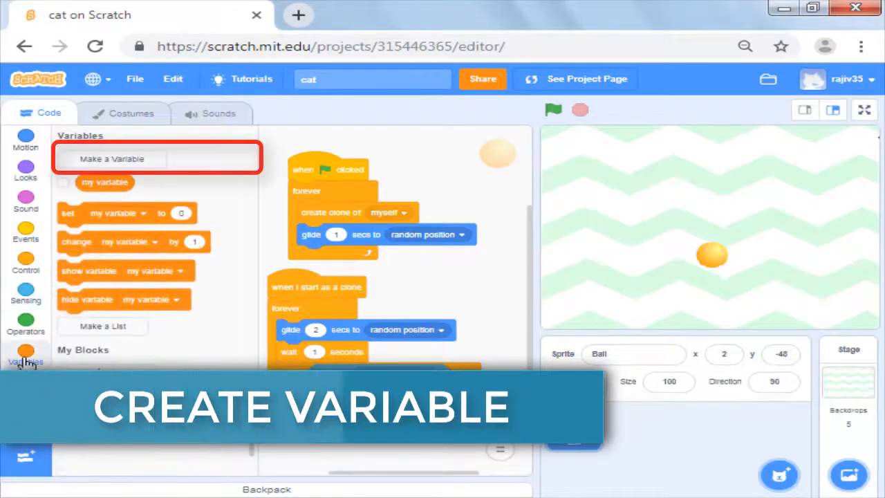
left_click(111, 158)
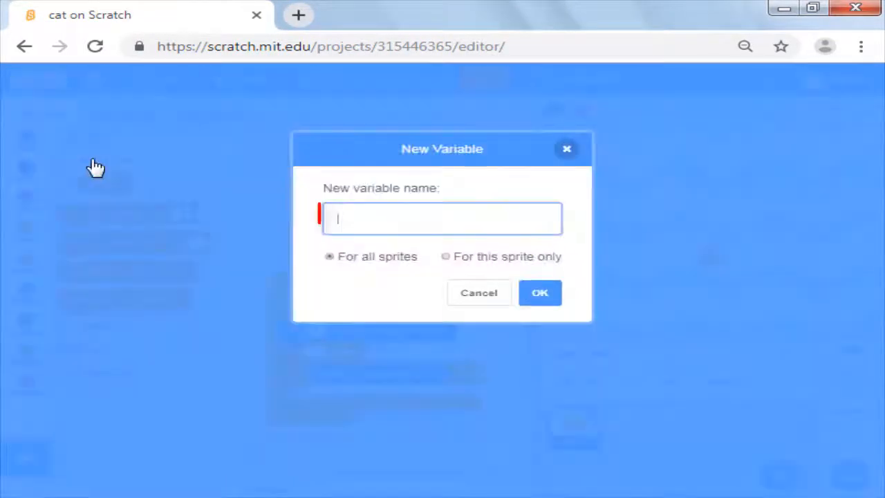
type("score")
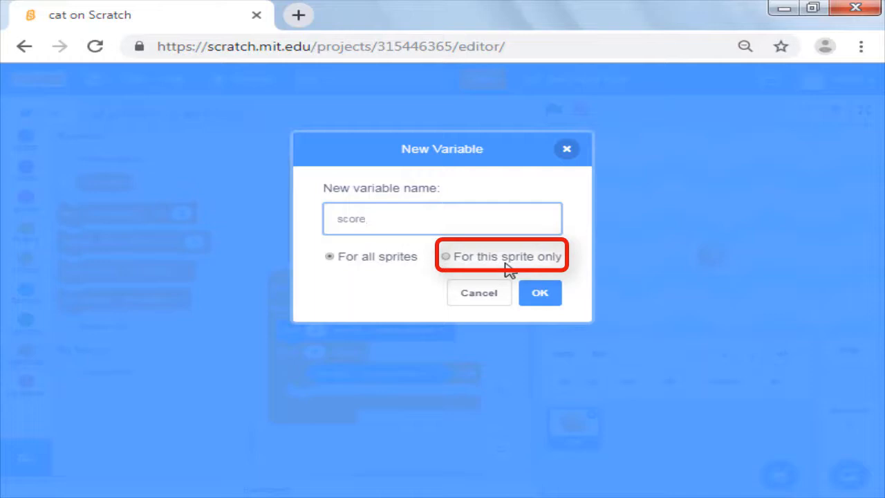
left_click(329, 256)
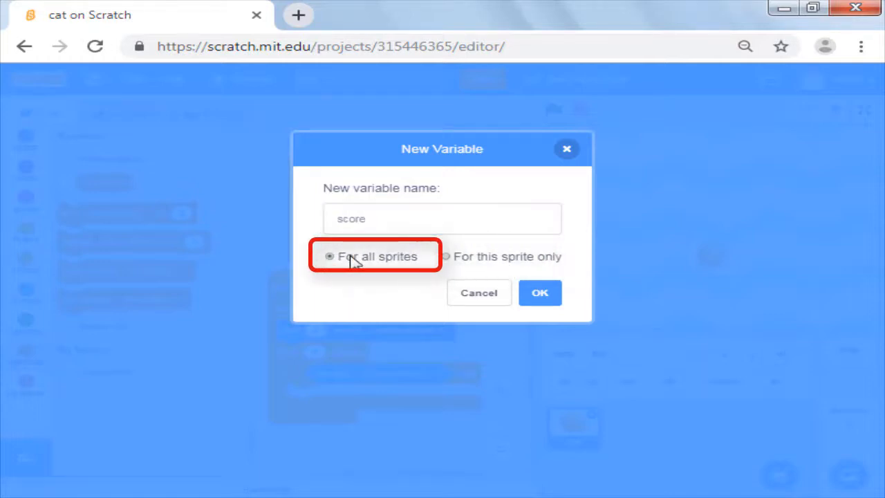
left_click(540, 294)
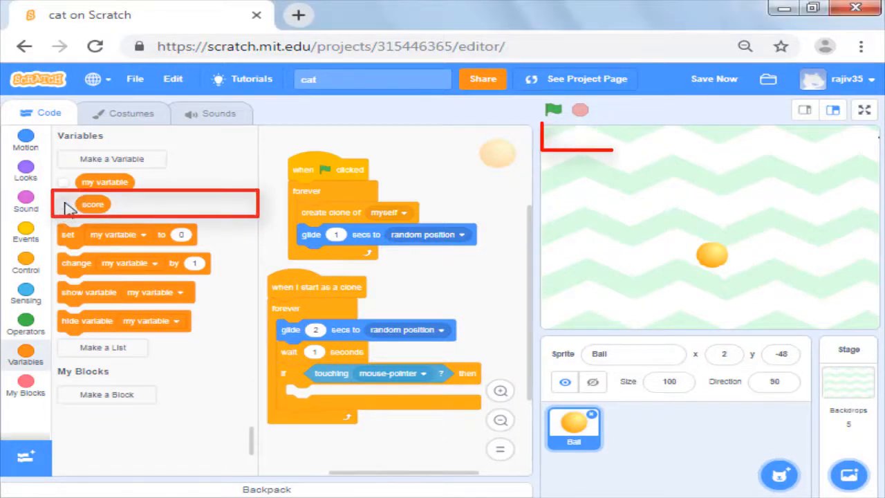
- Show score on the stage and put a 'change score by 1' block inside the if
left_click(64, 205)
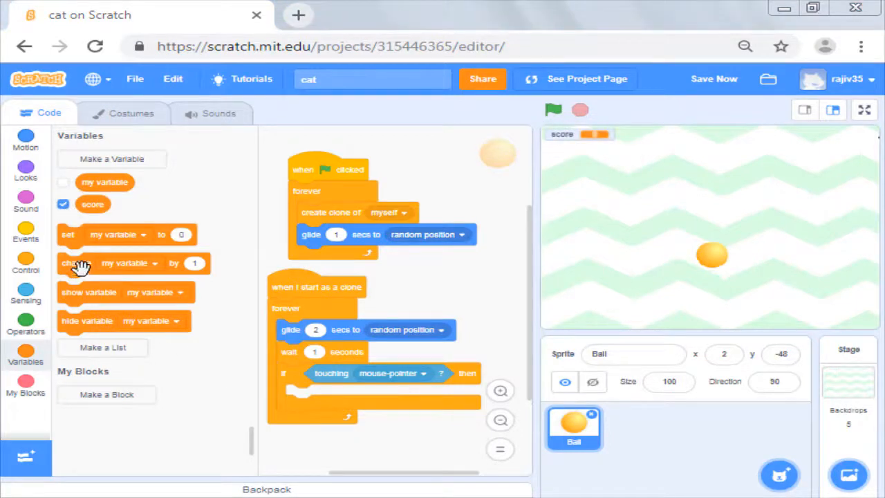
left_click_drag(78, 263, 283, 379)
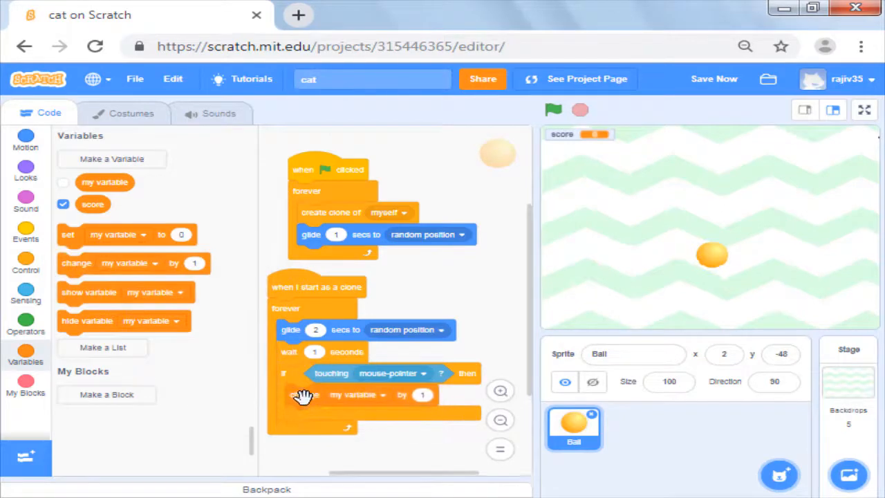
left_click(384, 396)
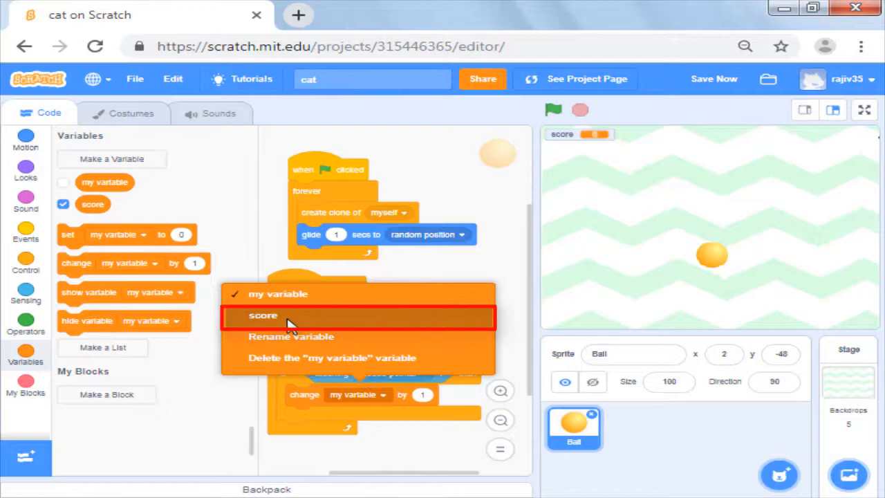
left_click(263, 315)
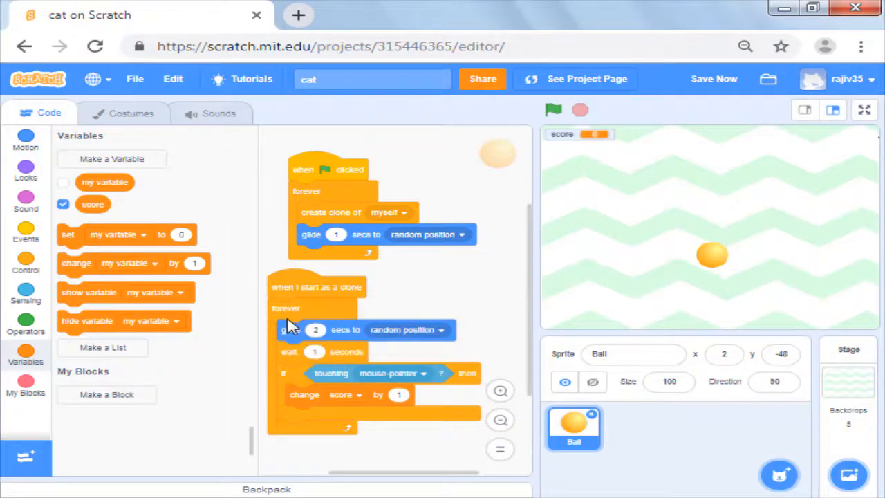
left_click(553, 110)
type("2")
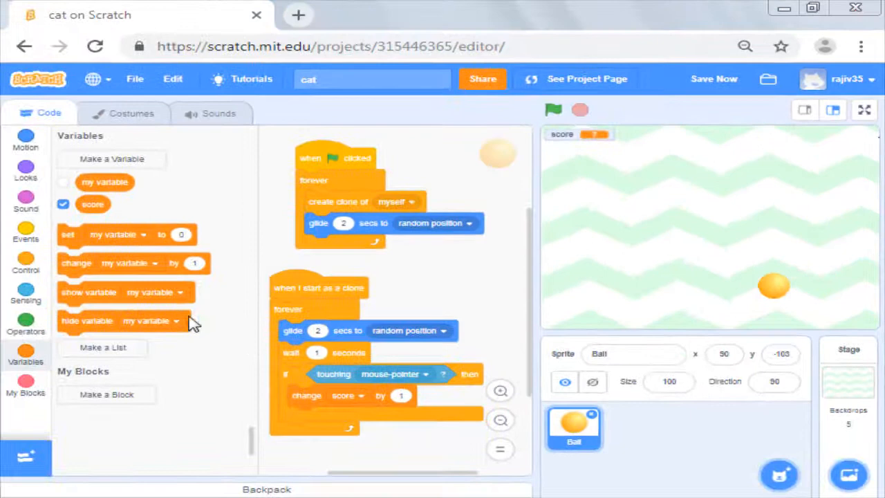
- Add 'set score to 0' under the green-flag hat before the forever loop
left_click(117, 235)
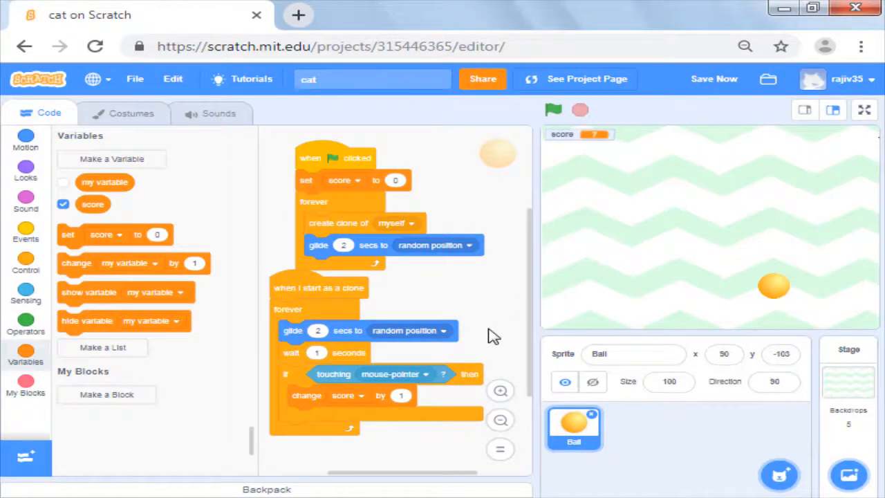
left_click(25, 265)
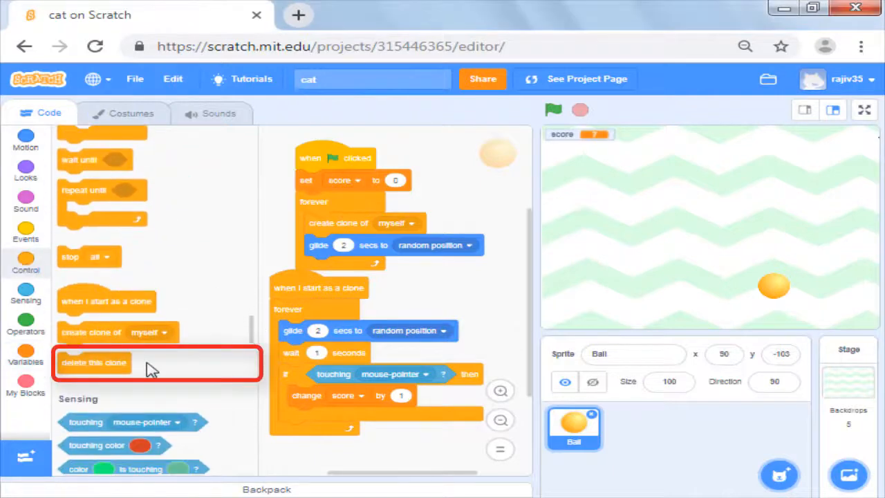
- Add 'next costume' then 'delete this clone' after the score change inside the if
left_click_drag(94, 363, 325, 418)
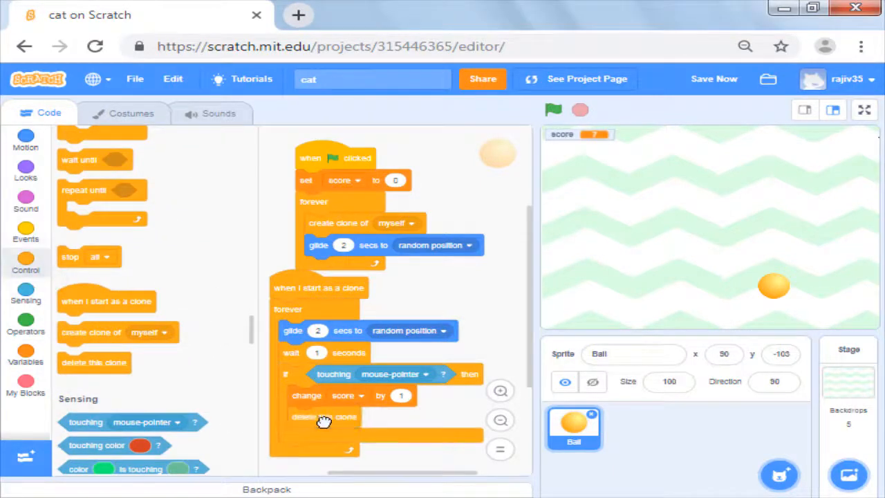
left_click(863, 111)
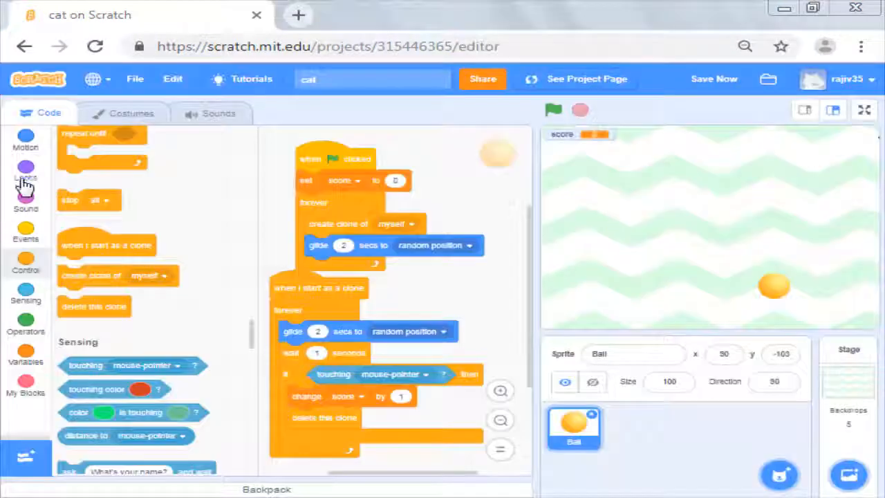
left_click(25, 196)
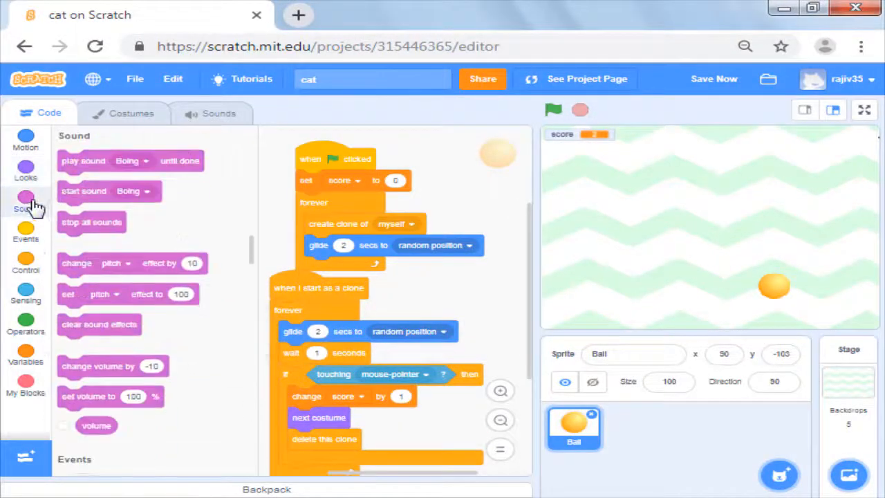